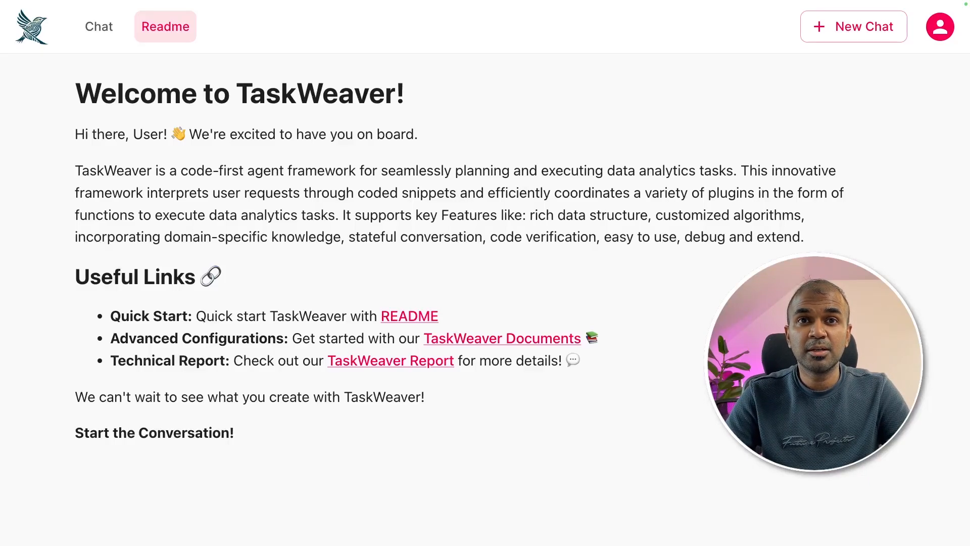
View the TaskWeaver conversation showing the Apple stock price line chart.
{"action": "left_click", "coordinate": [98, 26]}
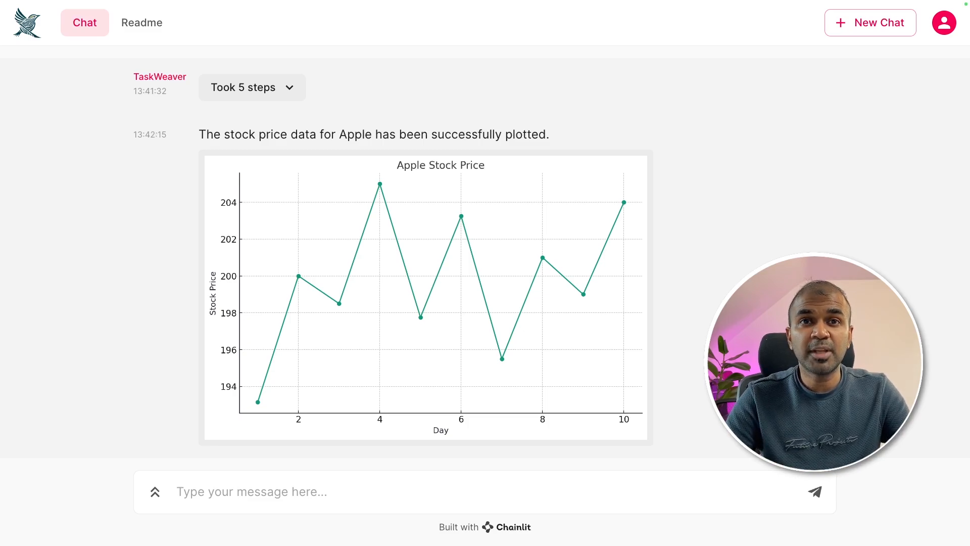
{"action": "left_click", "coordinate": [562, 199]}
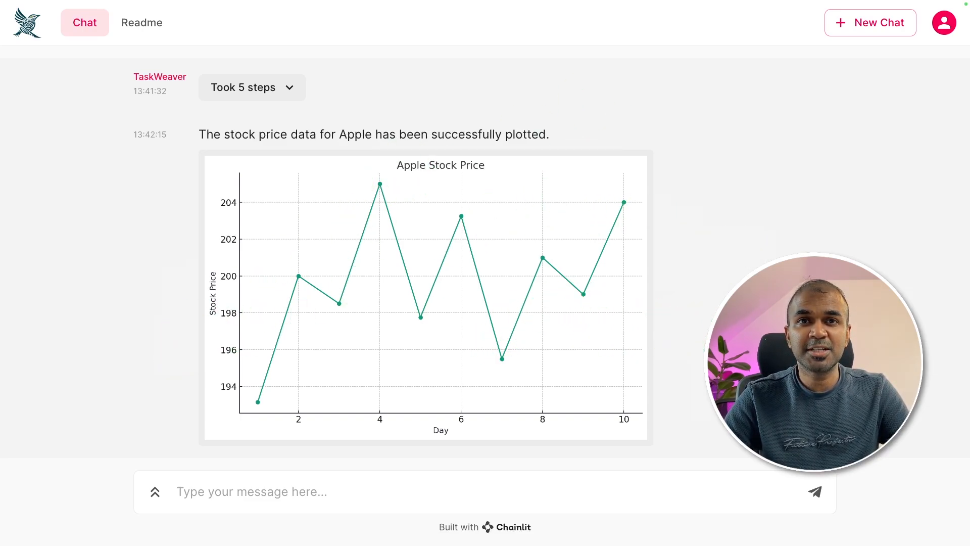
{"action": "left_click", "coordinate": [142, 22]}
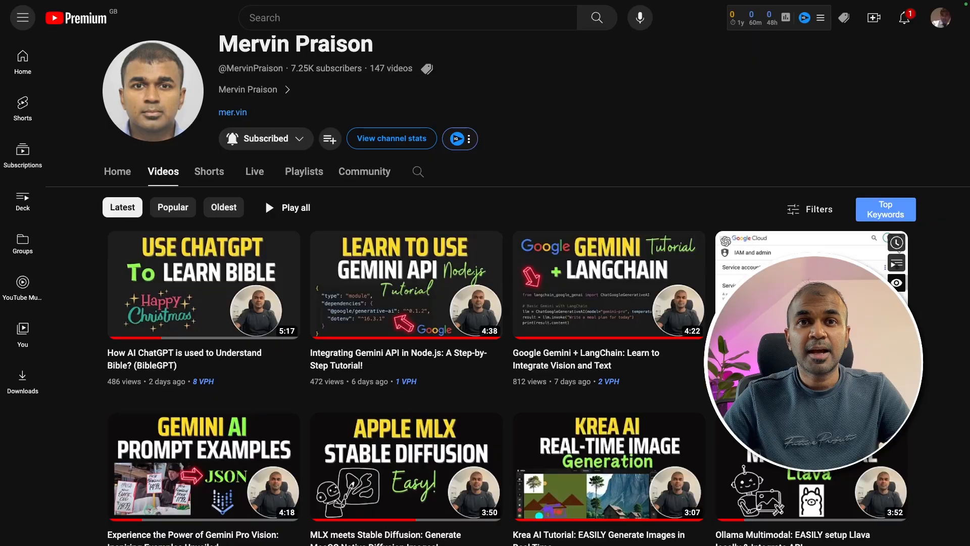
Scroll through the channel's latest video uploads.
{"action": "scroll", "scroll_direction": "down", "scroll_amount": 3}
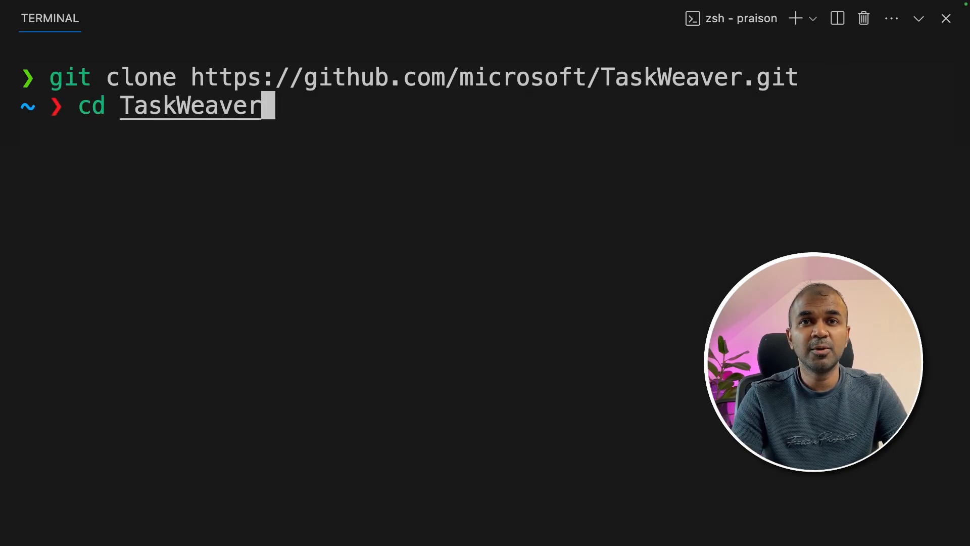
Create the taskweaver conda environment with Python 3.11 and install requirements.txt.
{"action": "type", "text": "conda create -n taskweaver python=3.11"}
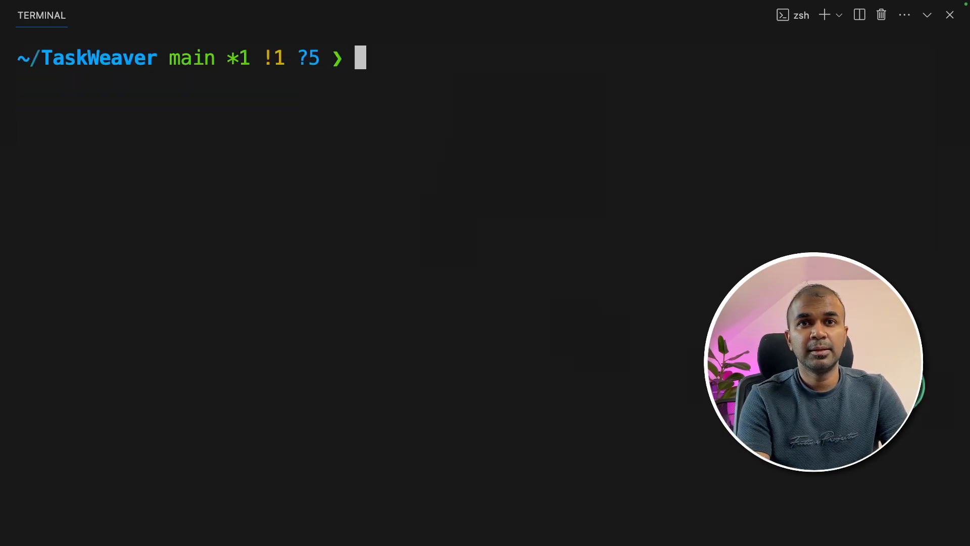
{"action": "type", "text": "pip install -r requirements.txt"}
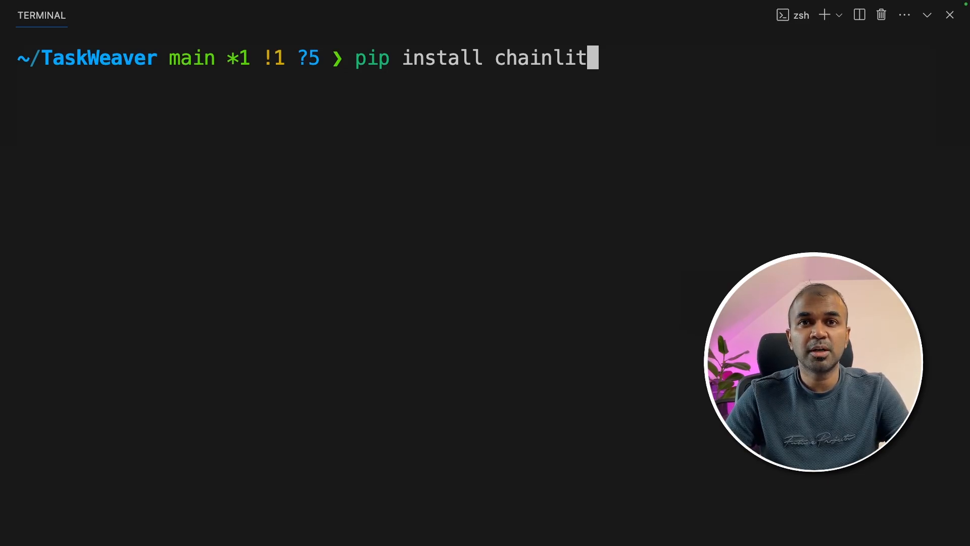
{"action": "left_click", "coordinate": [509, 113]}
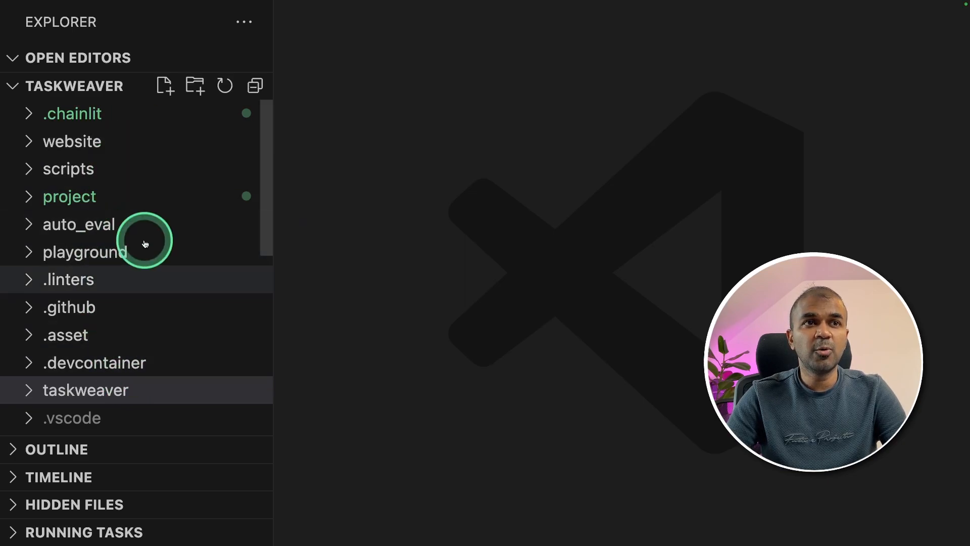
Open taskweaver_config.json and select the API key setting.
{"action": "left_click", "coordinate": [69, 196]}
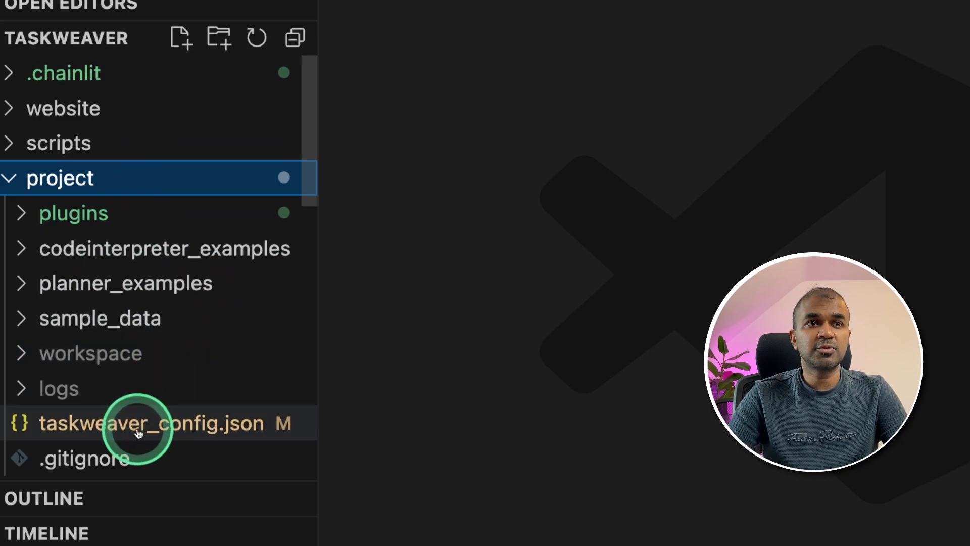
{"action": "left_click", "coordinate": [150, 422]}
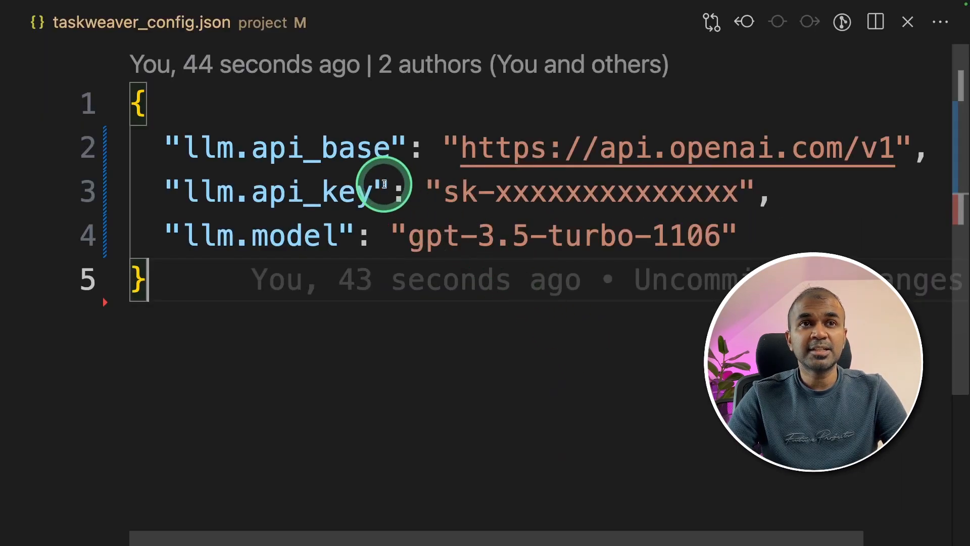
{"action": "double_click", "coordinate": [312, 192]}
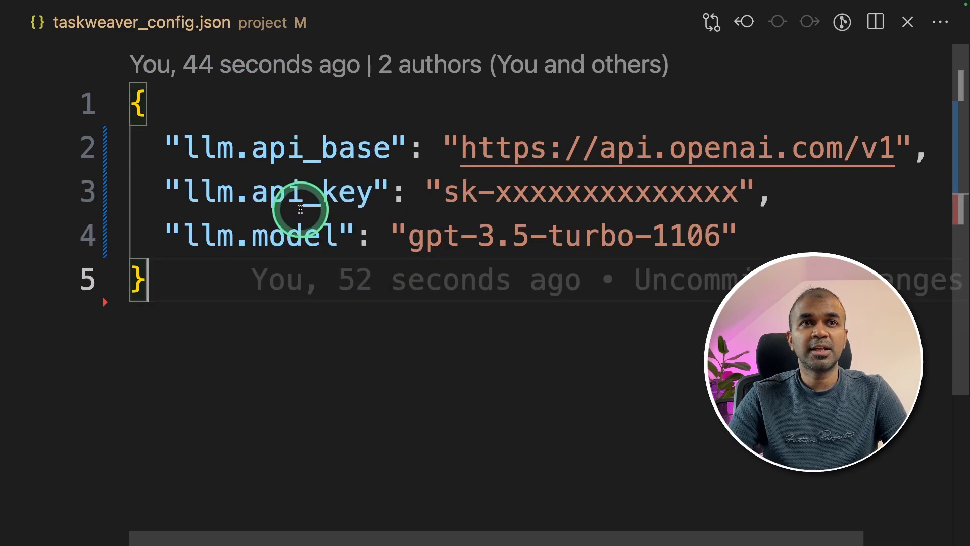
{"action": "double_click", "coordinate": [300, 193]}
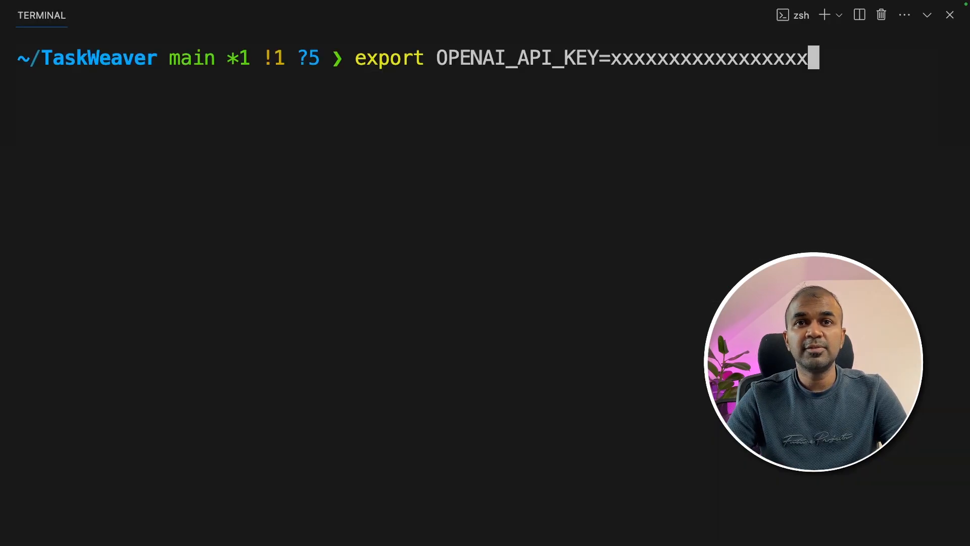
Run 'chainlit run app.py' and open the app at localhost:8000.
{"action": "left_click", "coordinate": [603, 108]}
{"action": "type", "text": "cd playground/UI/"}
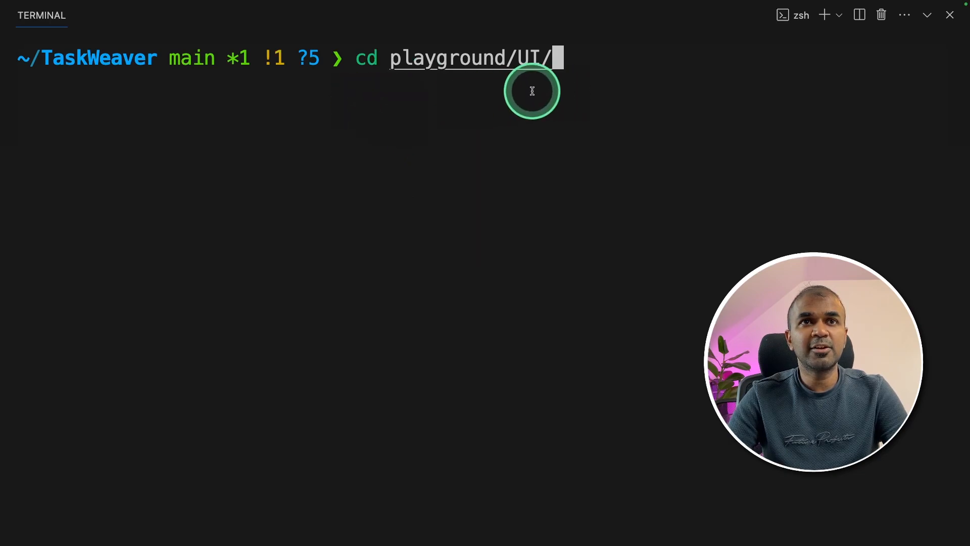
{"action": "type", "text": "chainlit run app.py"}
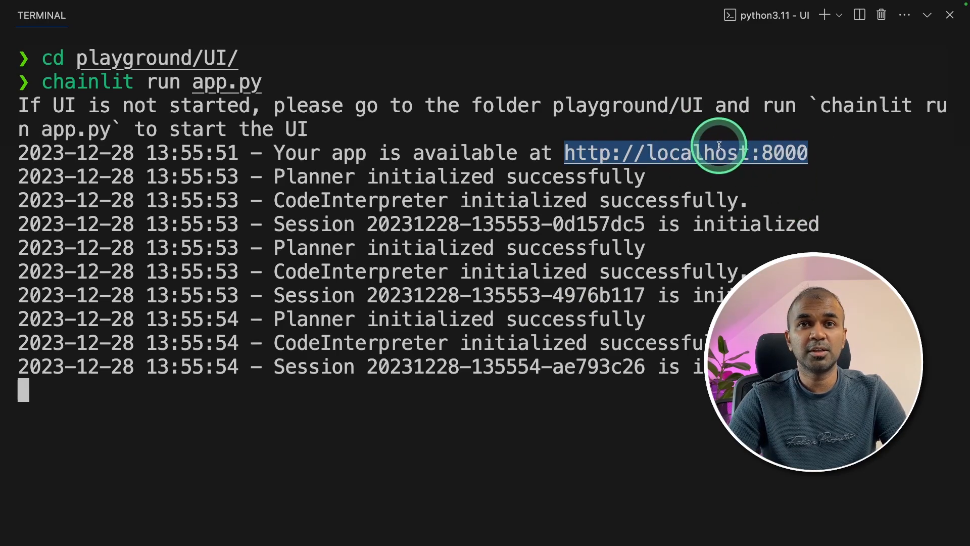
{"action": "left_click", "coordinate": [685, 152]}
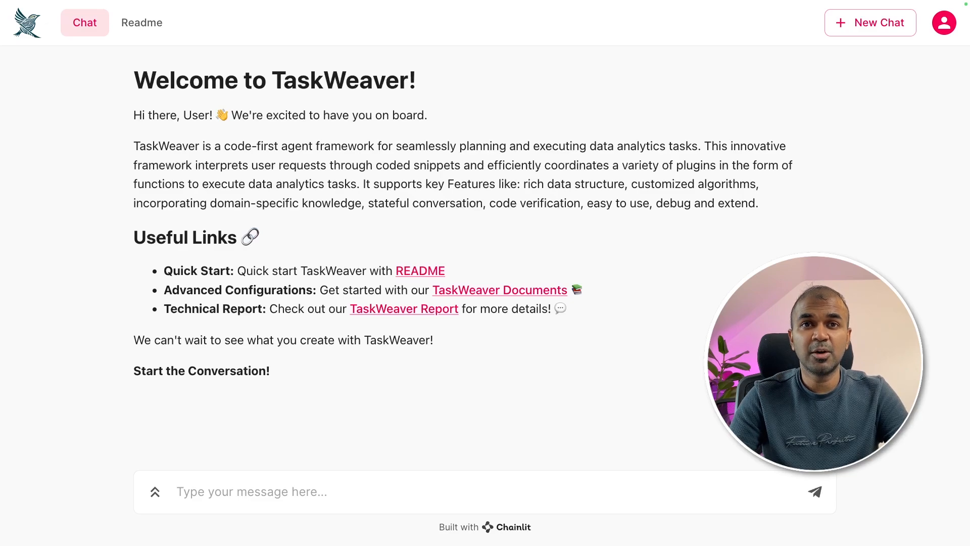
Send the Apple stock chart request, then ask 'Plot apple stock' for 10 days.
{"action": "left_click", "coordinate": [154, 483]}
{"action": "type", "text": "Plat chart for apple stock price"}
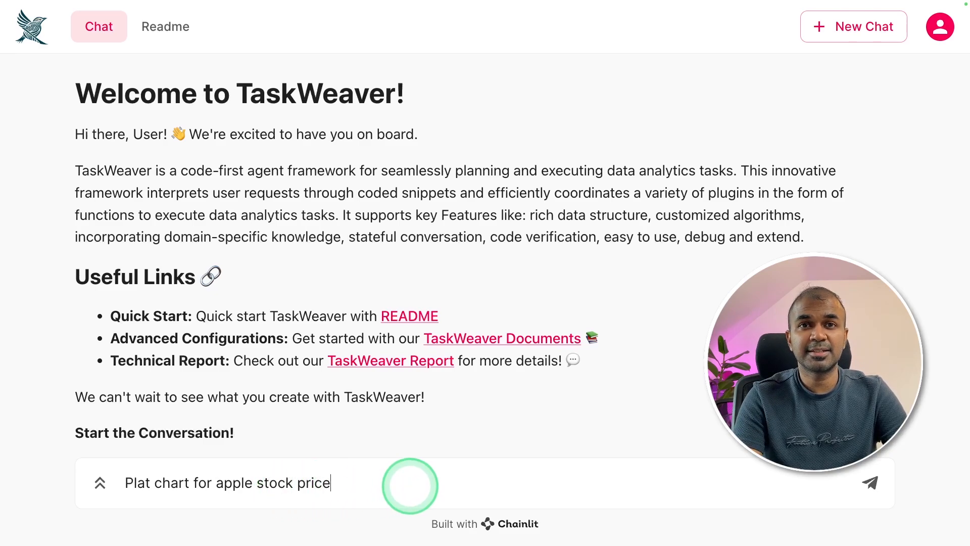
{"action": "left_click", "coordinate": [869, 482]}
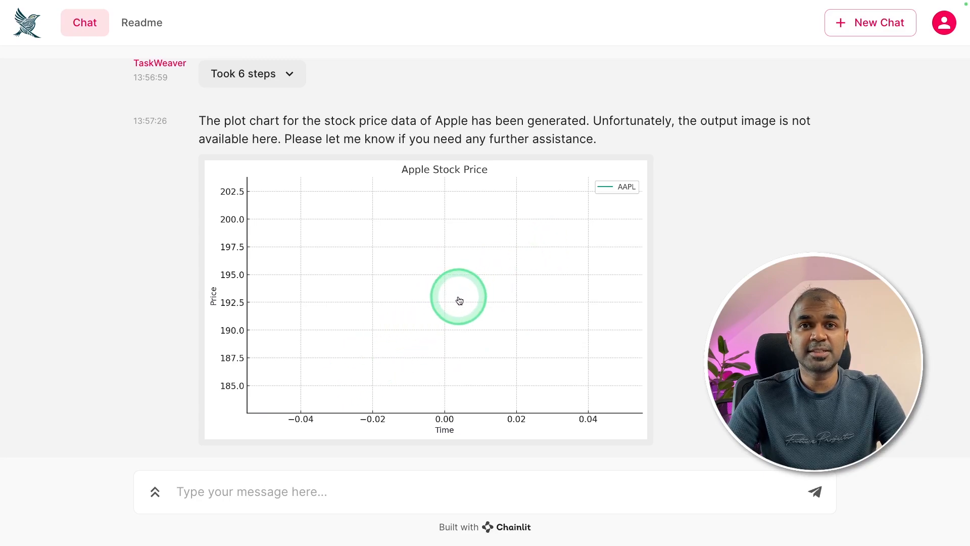
{"action": "type", "text": "Plot apple stock"}
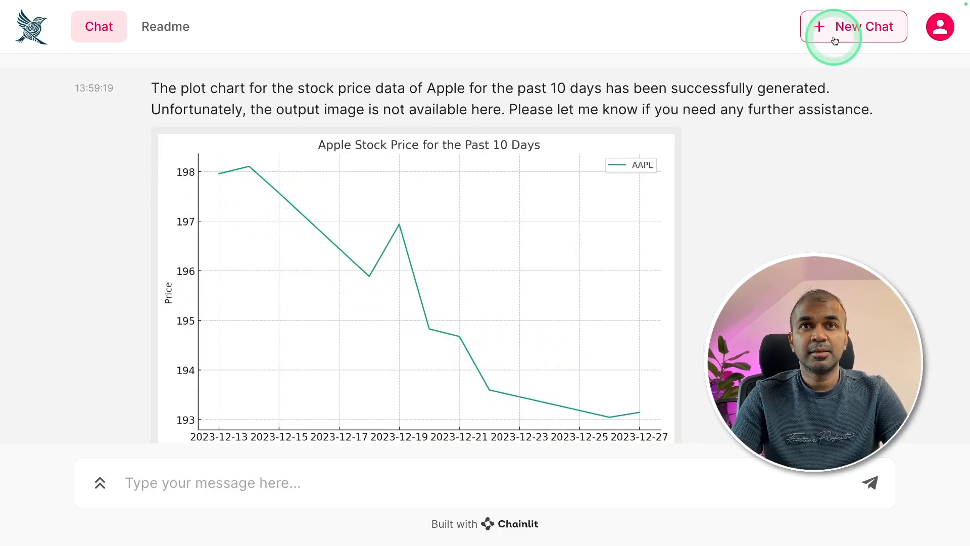
Start and confirm a new chat, then show the previous message history.
{"action": "left_click", "coordinate": [854, 26]}
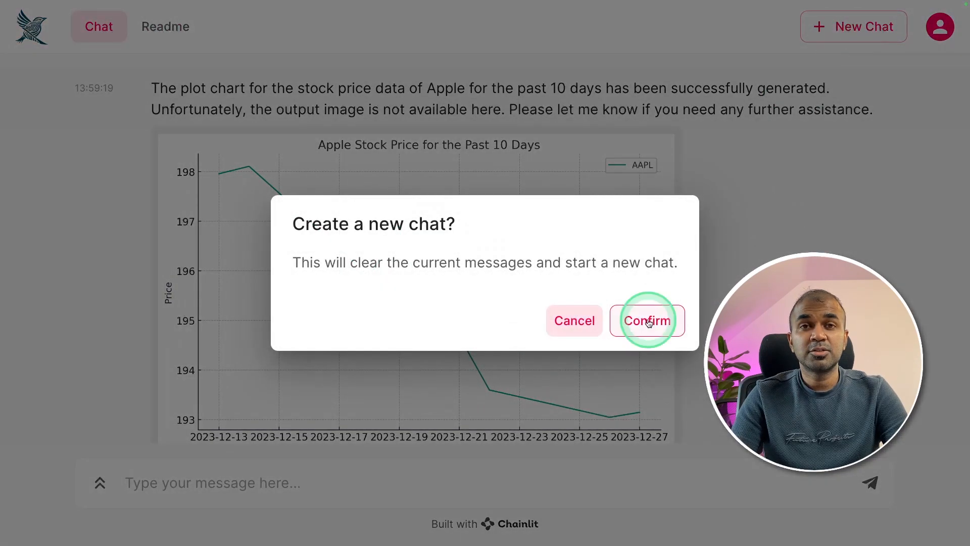
{"action": "left_click", "coordinate": [647, 320]}
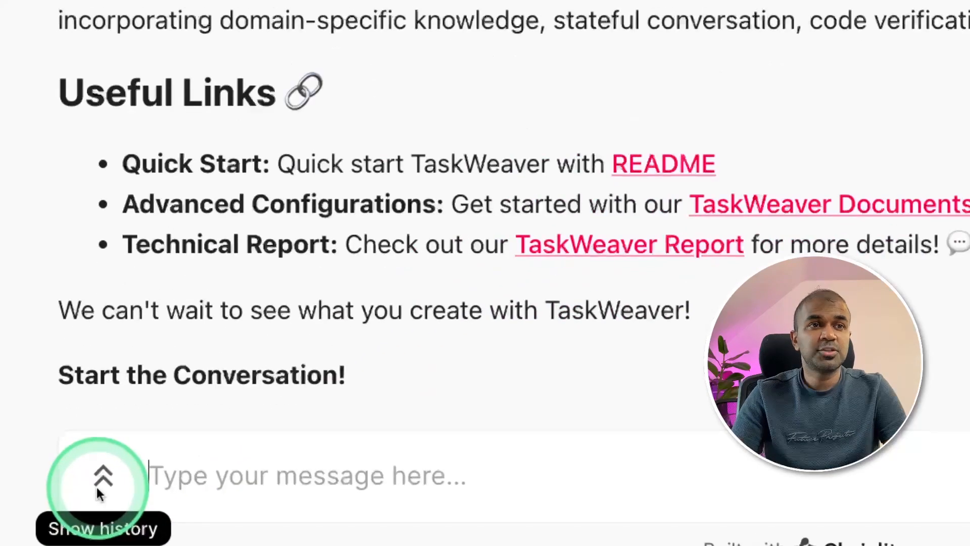
{"action": "left_click", "coordinate": [103, 475]}
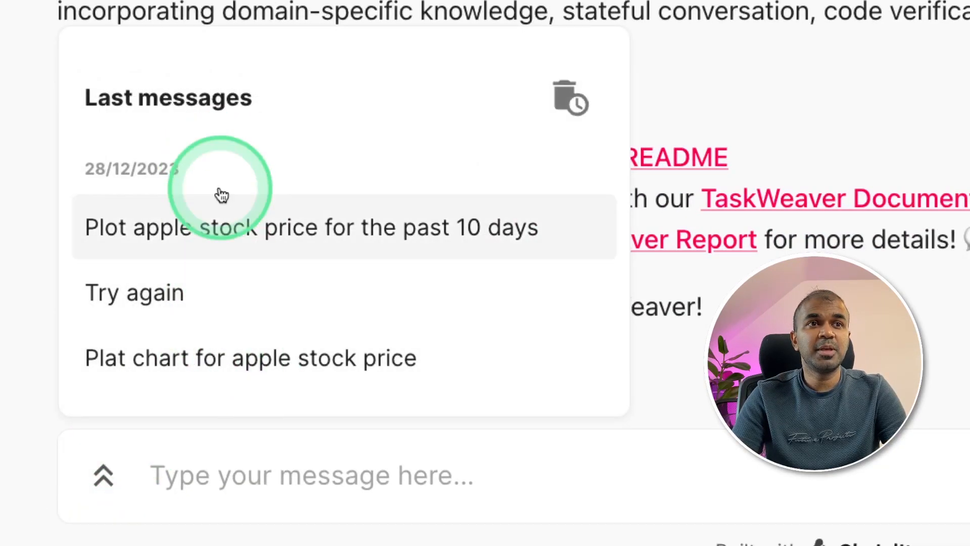
{"action": "mouse_move", "coordinate": [300, 358]}
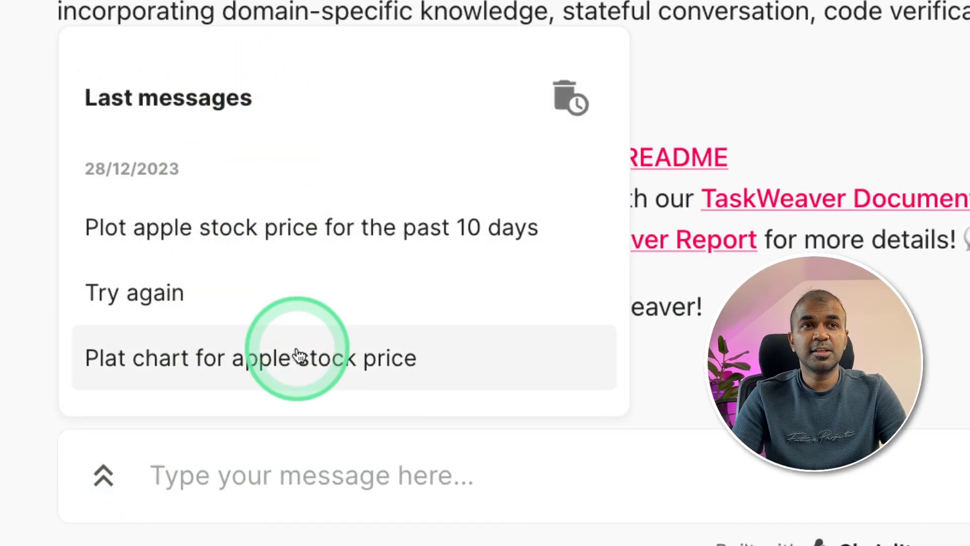